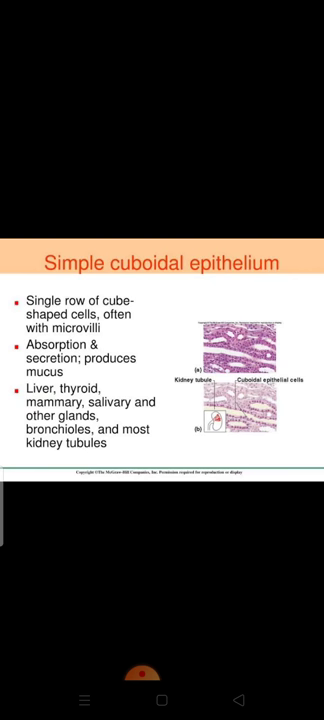
scroll("left", 3)
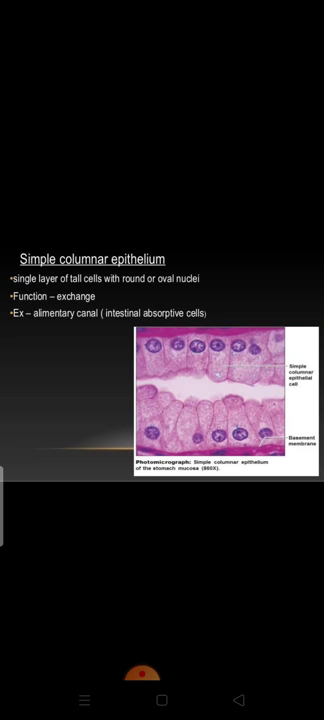
scroll("left", 3)
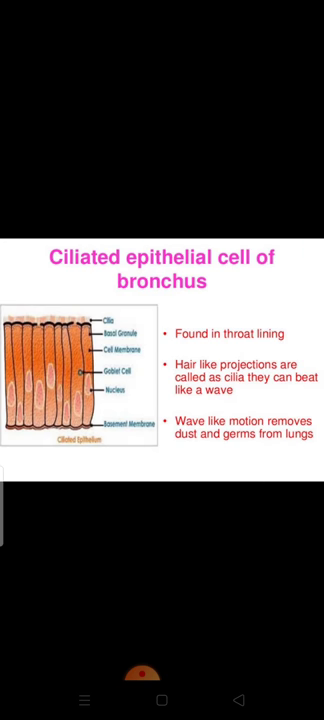